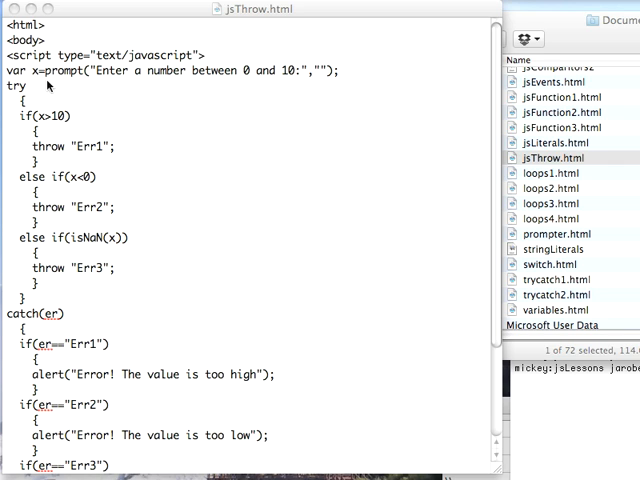
mouse_move(209, 82)
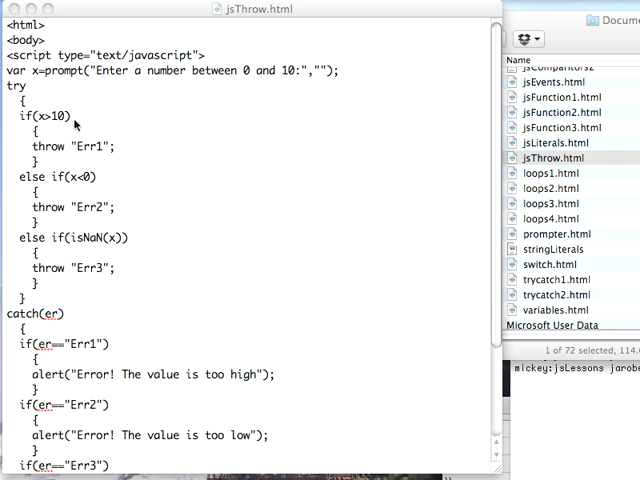
mouse_move(117, 150)
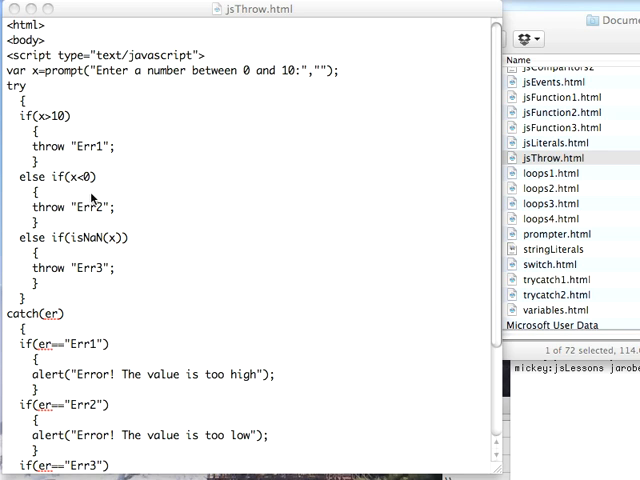
mouse_move(113, 267)
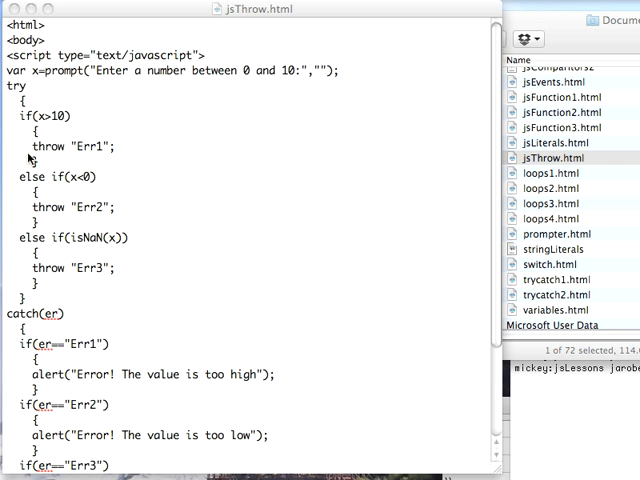
mouse_move(144, 184)
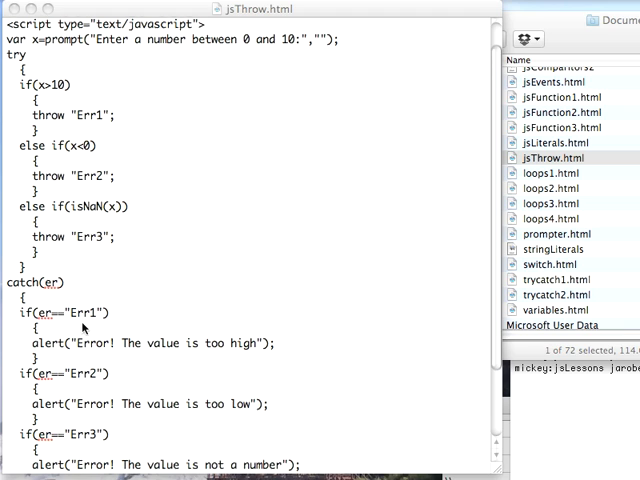
Submit a number above 10 in the jsThrow.html prompt and dismiss the 'value is too high' alert.
scroll(down, 3)
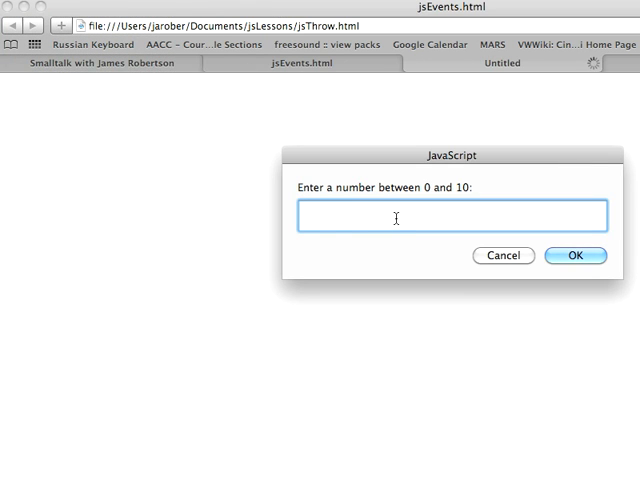
click(576, 255)
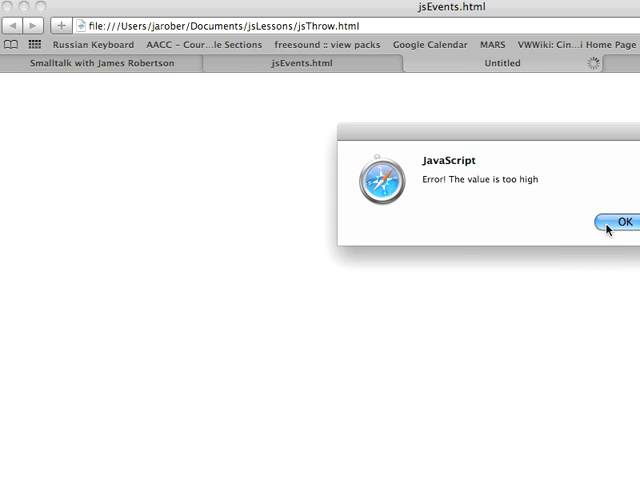
click(620, 221)
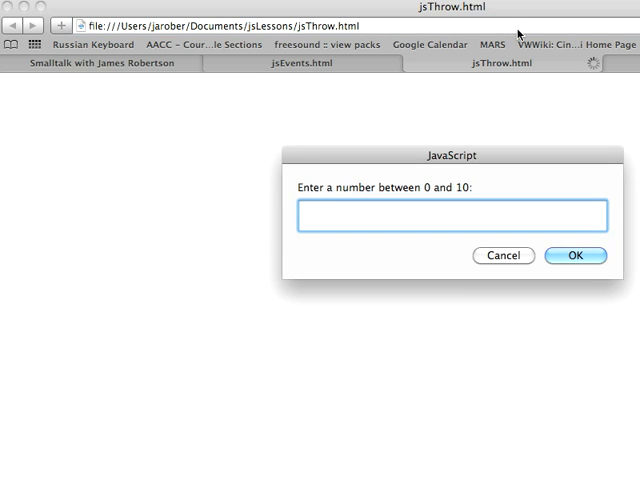
Submit non-numeric text to the prompt and dismiss the 'value is not a number' alert.
click(575, 255)
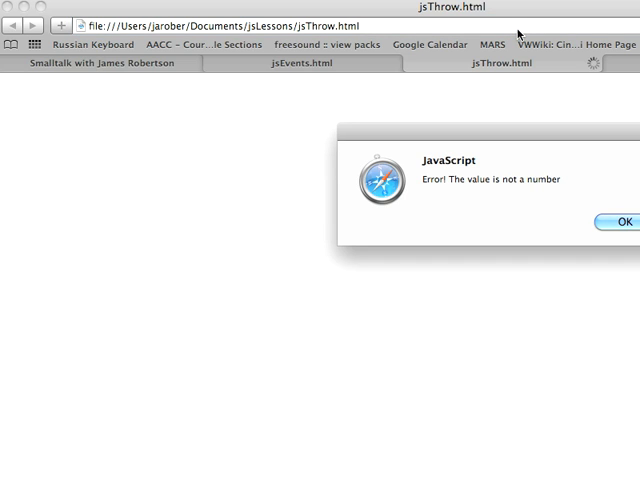
click(621, 221)
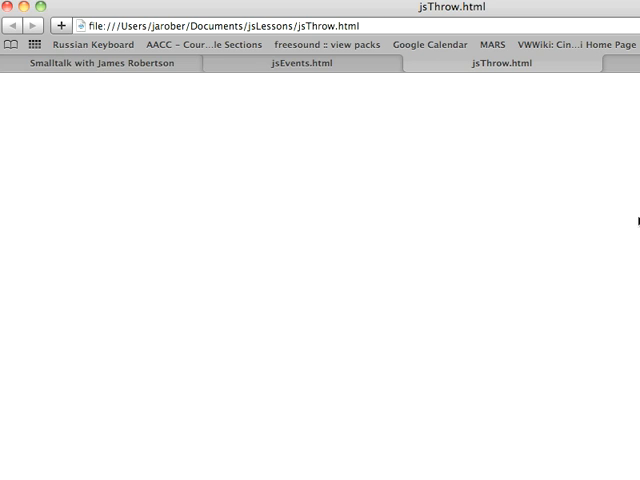